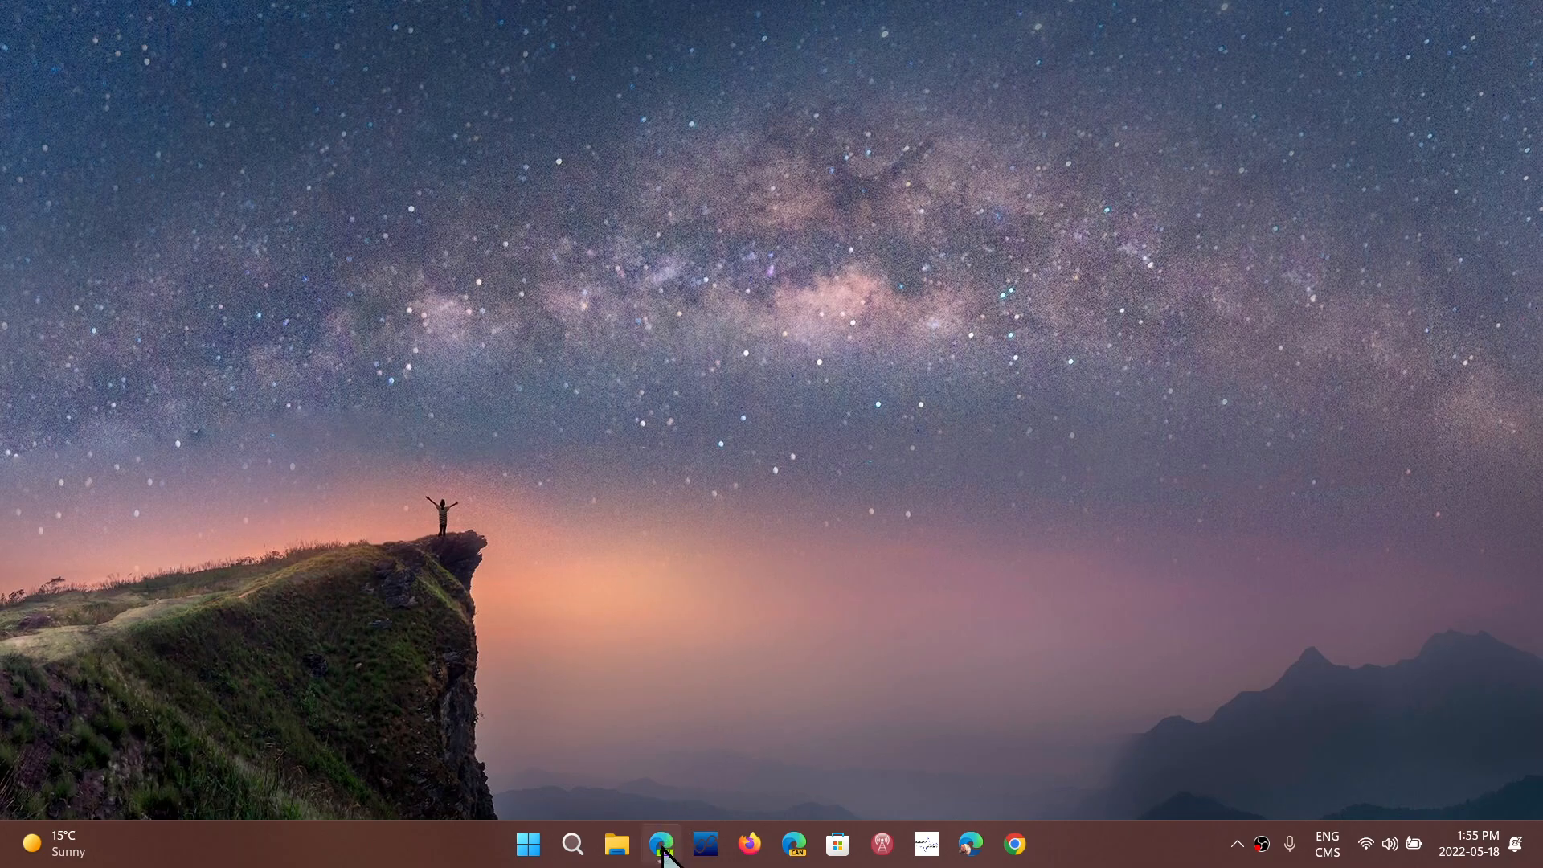
# Step: Bring up Edge and scroll to the Intel Smart Sound Technology November 2021 known issue
pyautogui.click(661, 844)
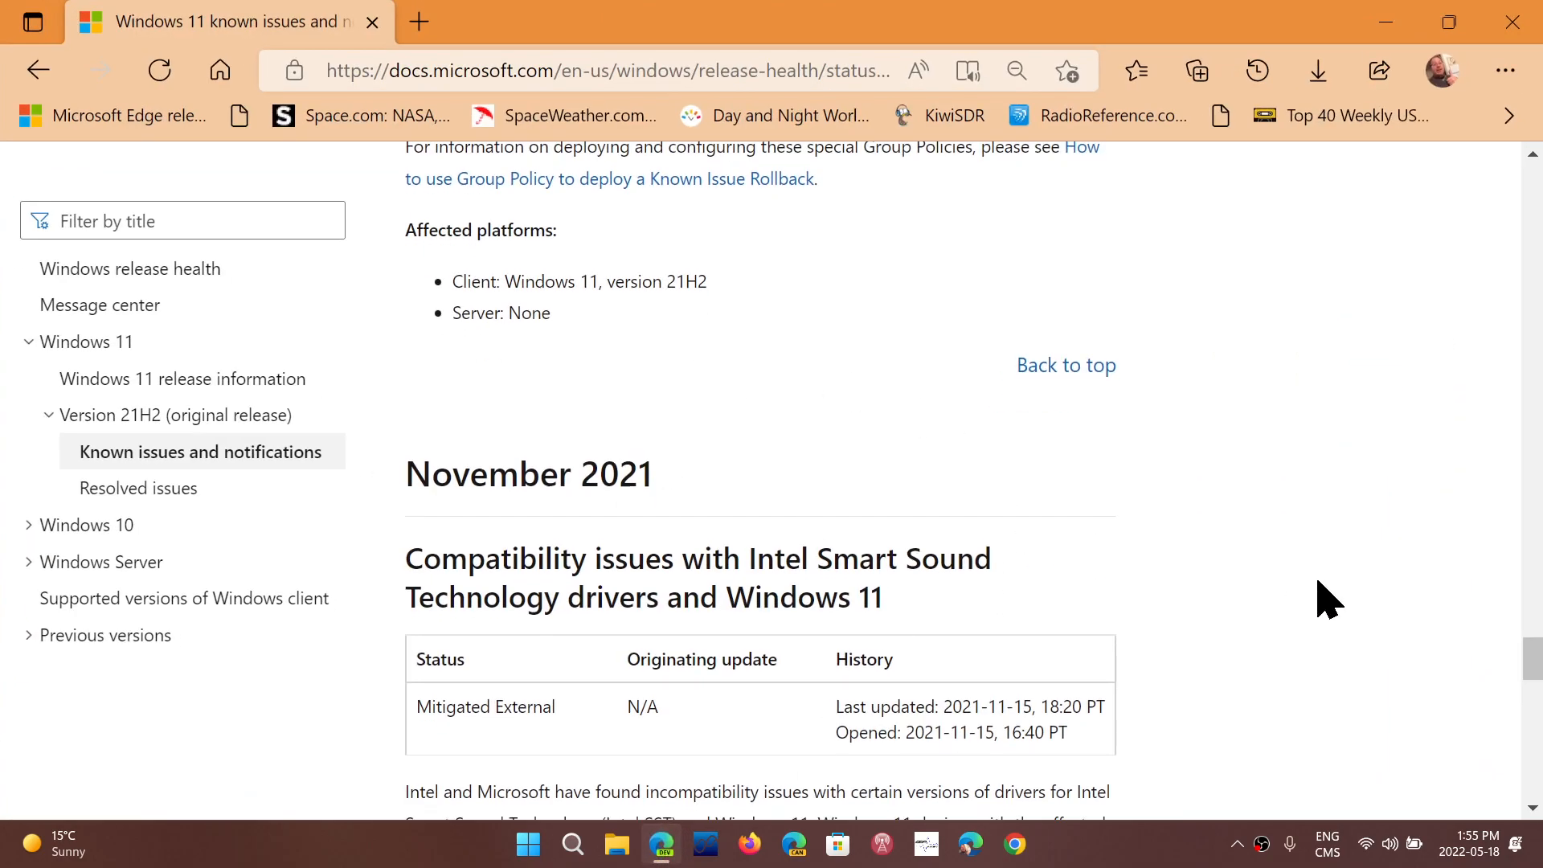
pyautogui.scroll(-3)
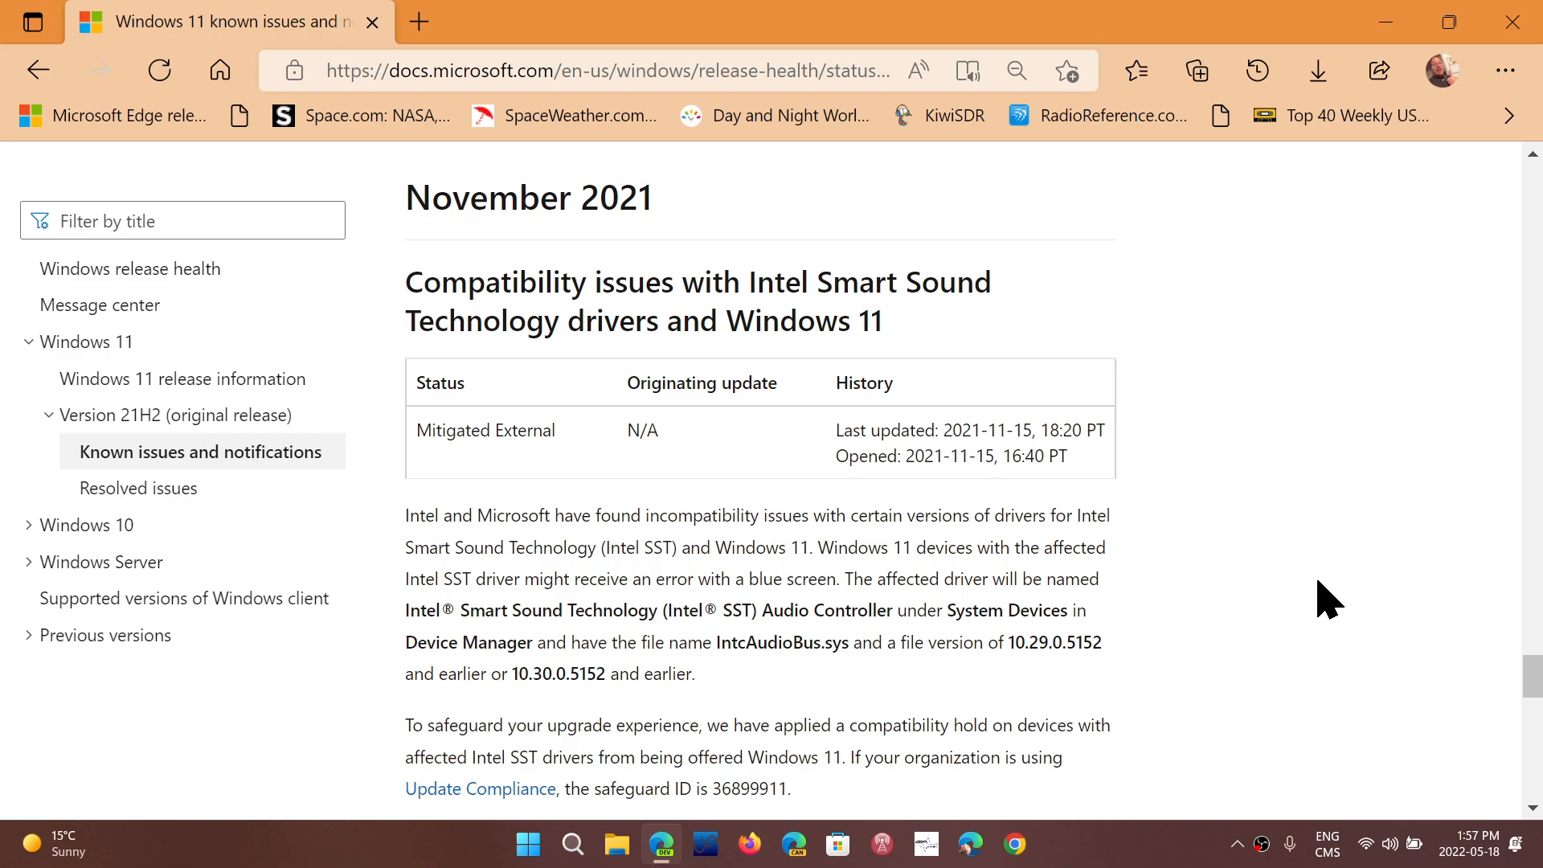
pyautogui.moveTo(1460, 304)
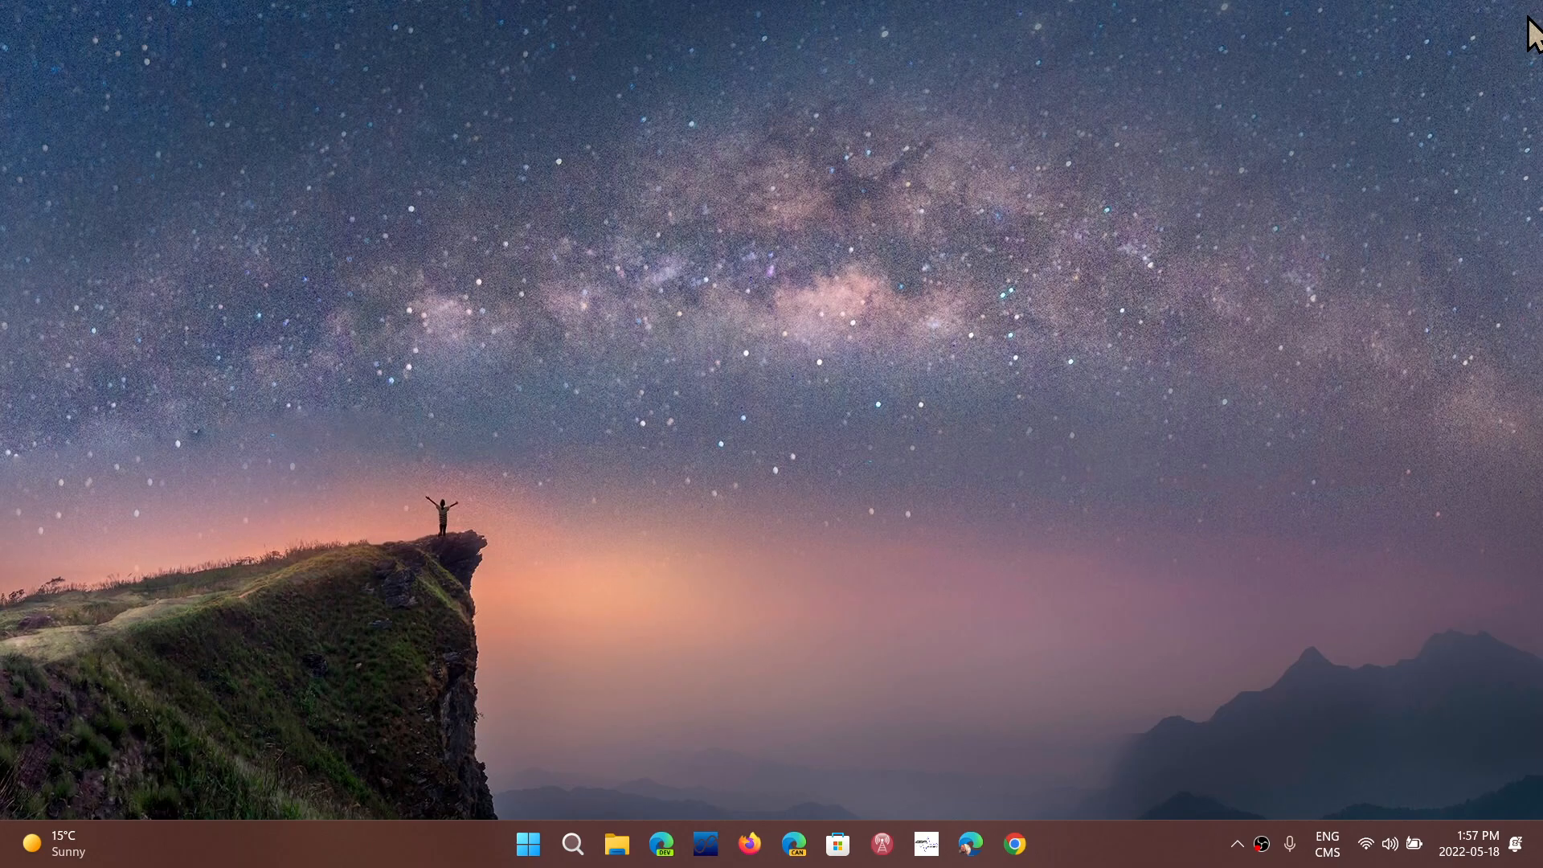
pyautogui.moveTo(590, 639)
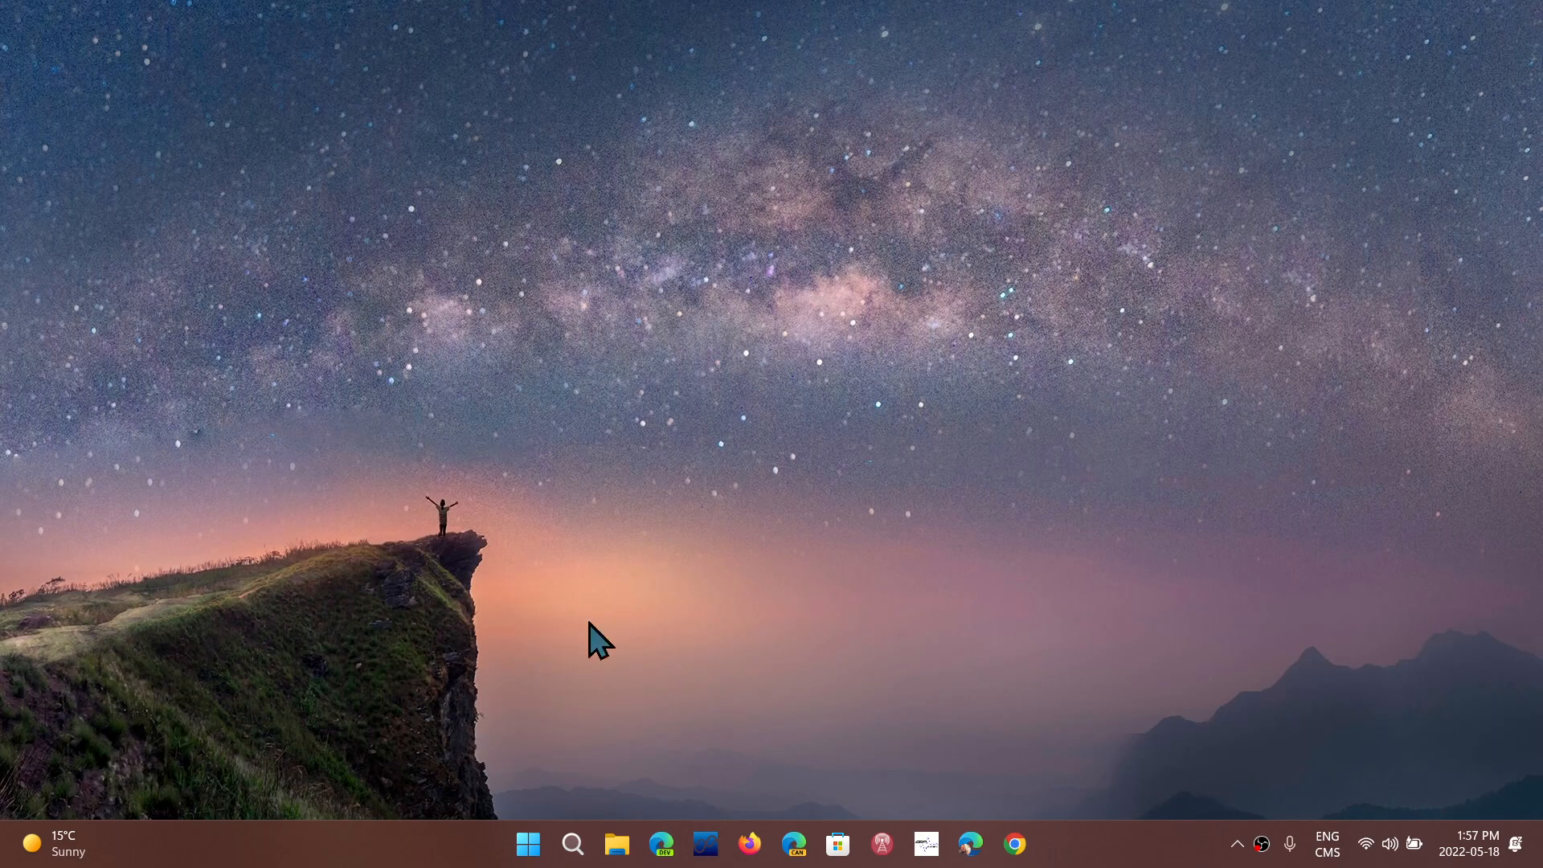
# Step: Open the Start menu from the taskbar Start button
pyautogui.click(527, 843)
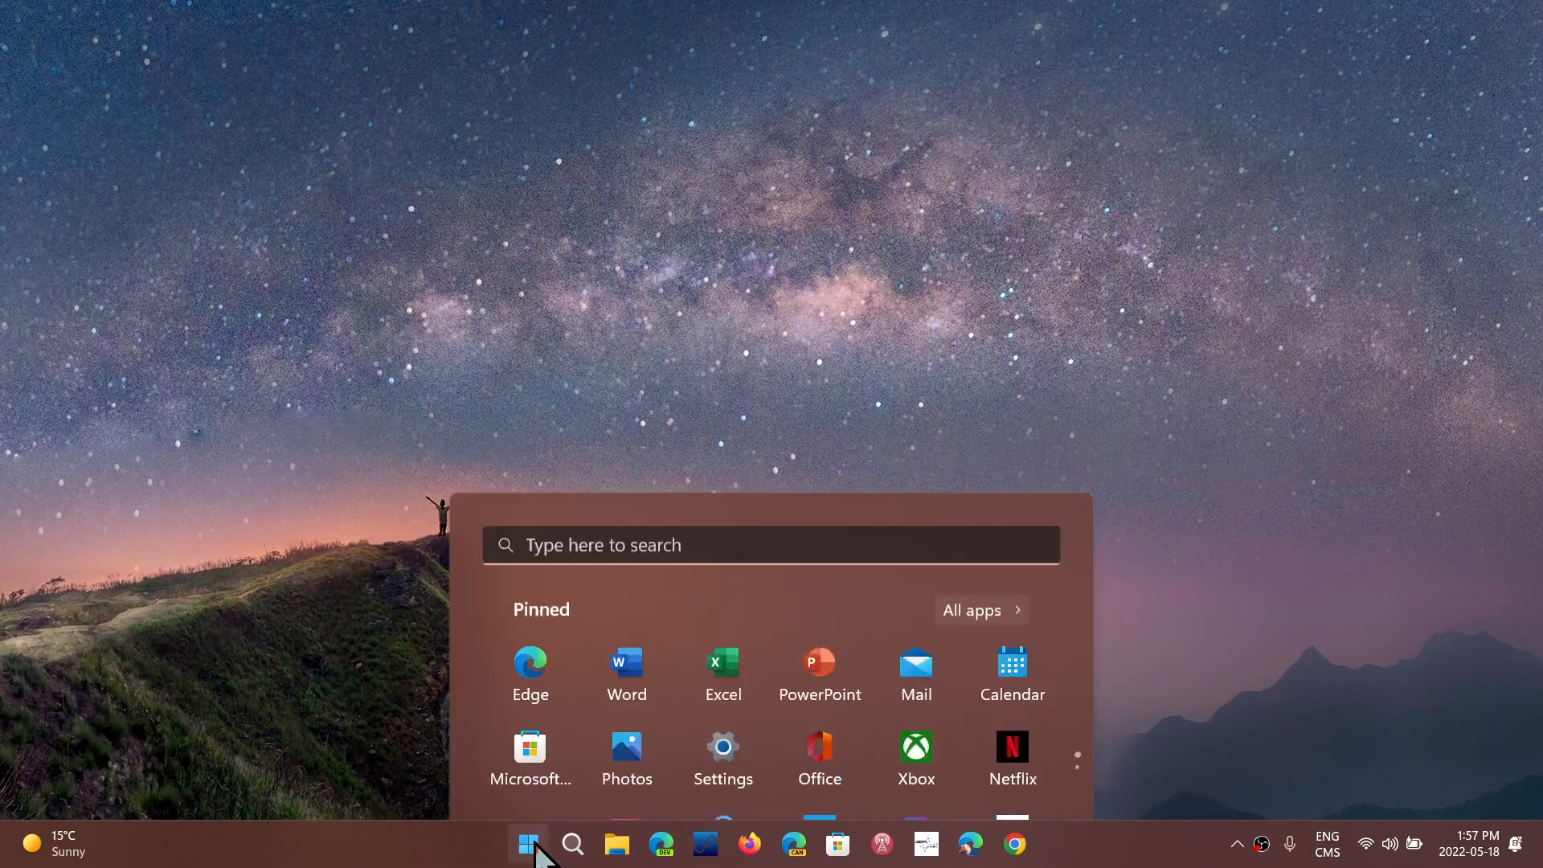
pyautogui.rightClick(526, 843)
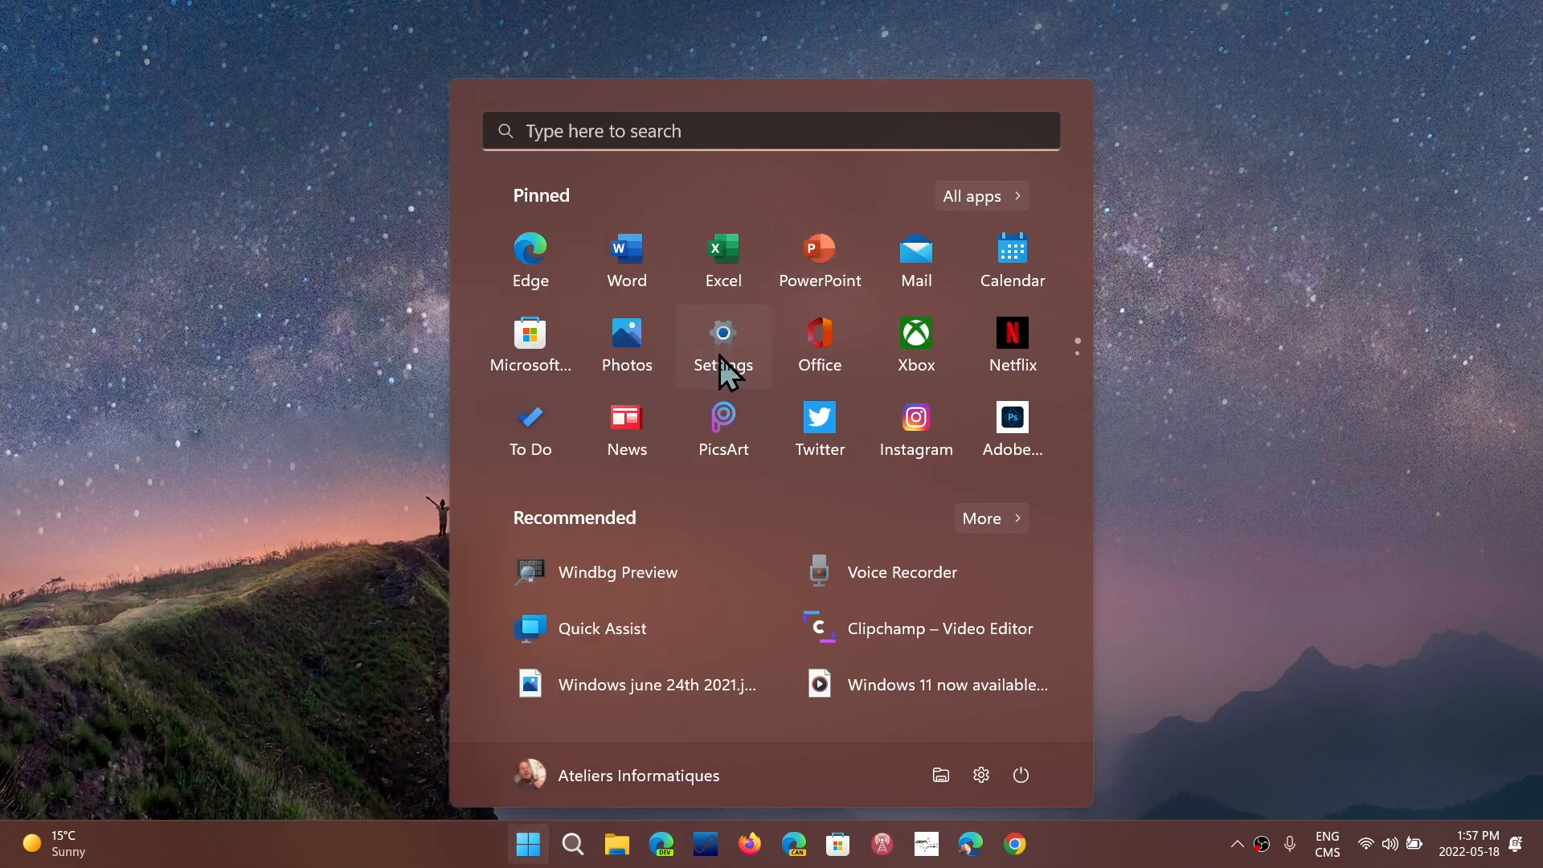
# Step: Open Settings from Start and view the Windows Update page
pyautogui.click(723, 334)
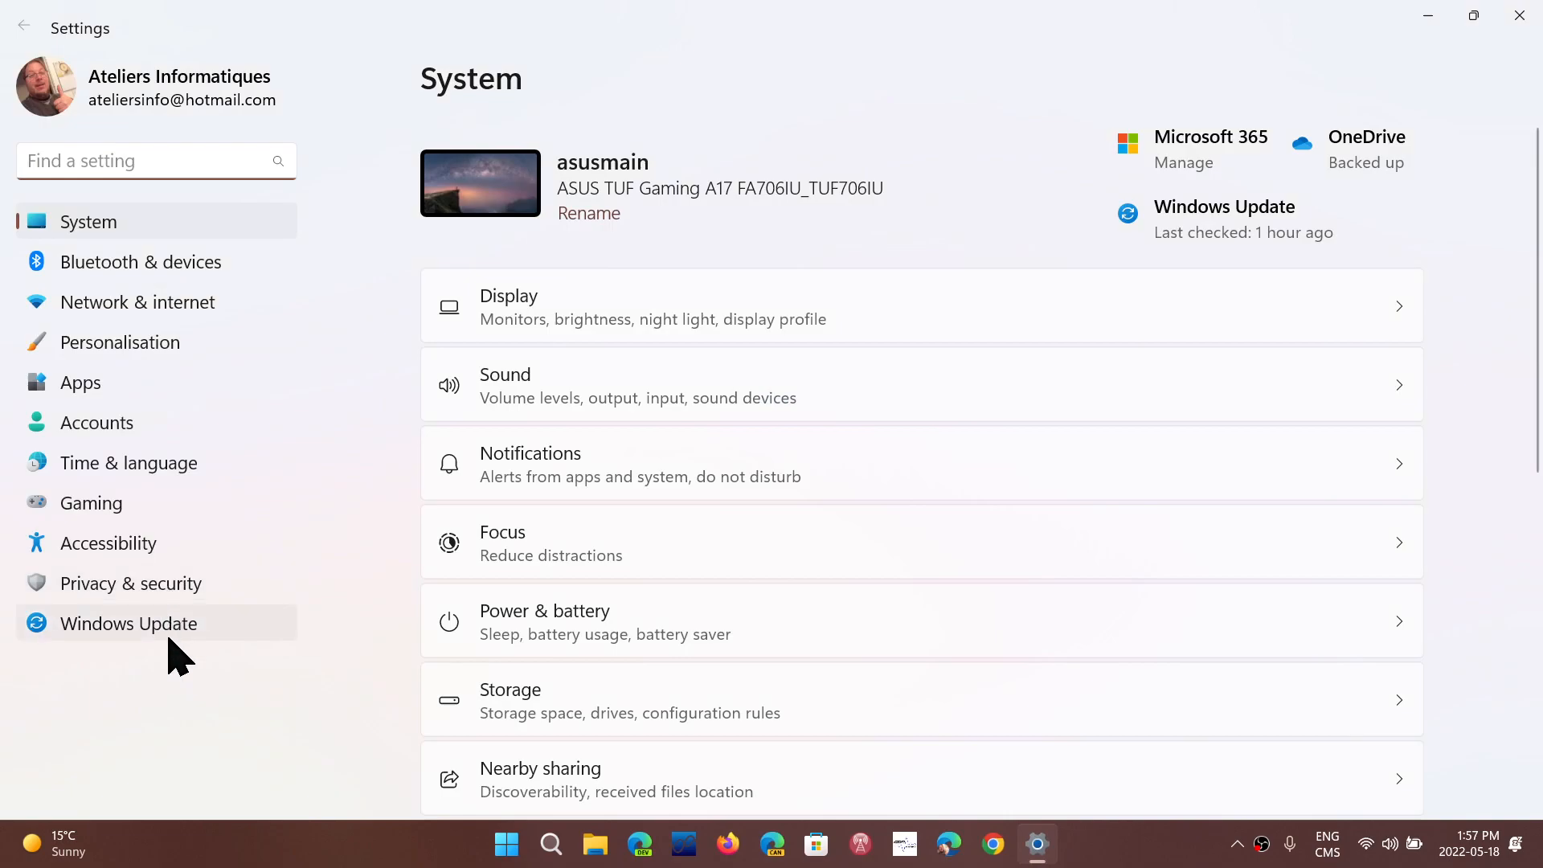
pyautogui.click(129, 623)
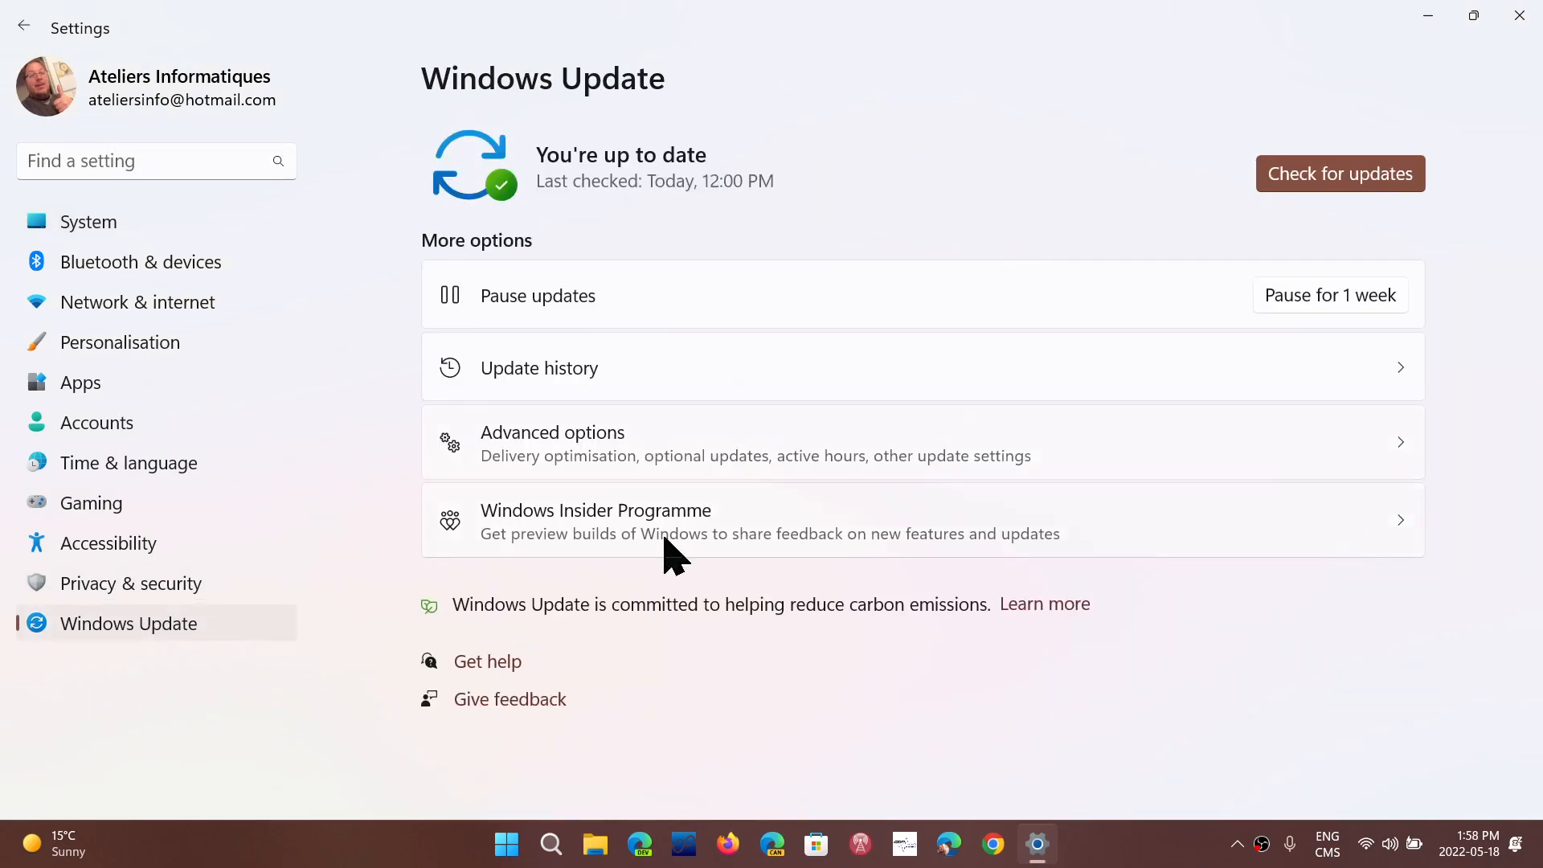
pyautogui.moveTo(589, 191)
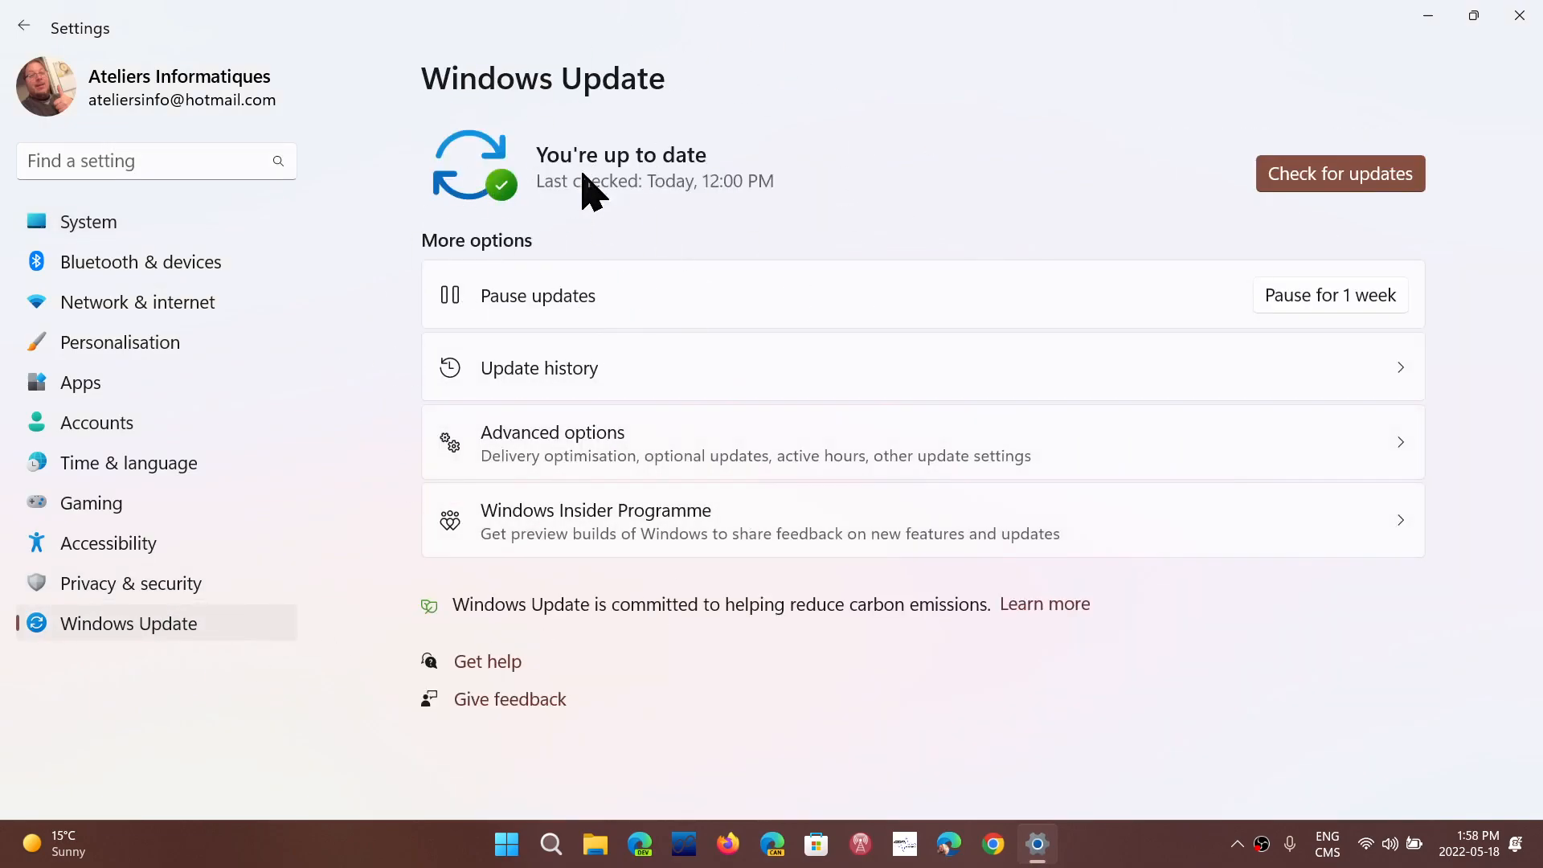
pyautogui.moveTo(969, 699)
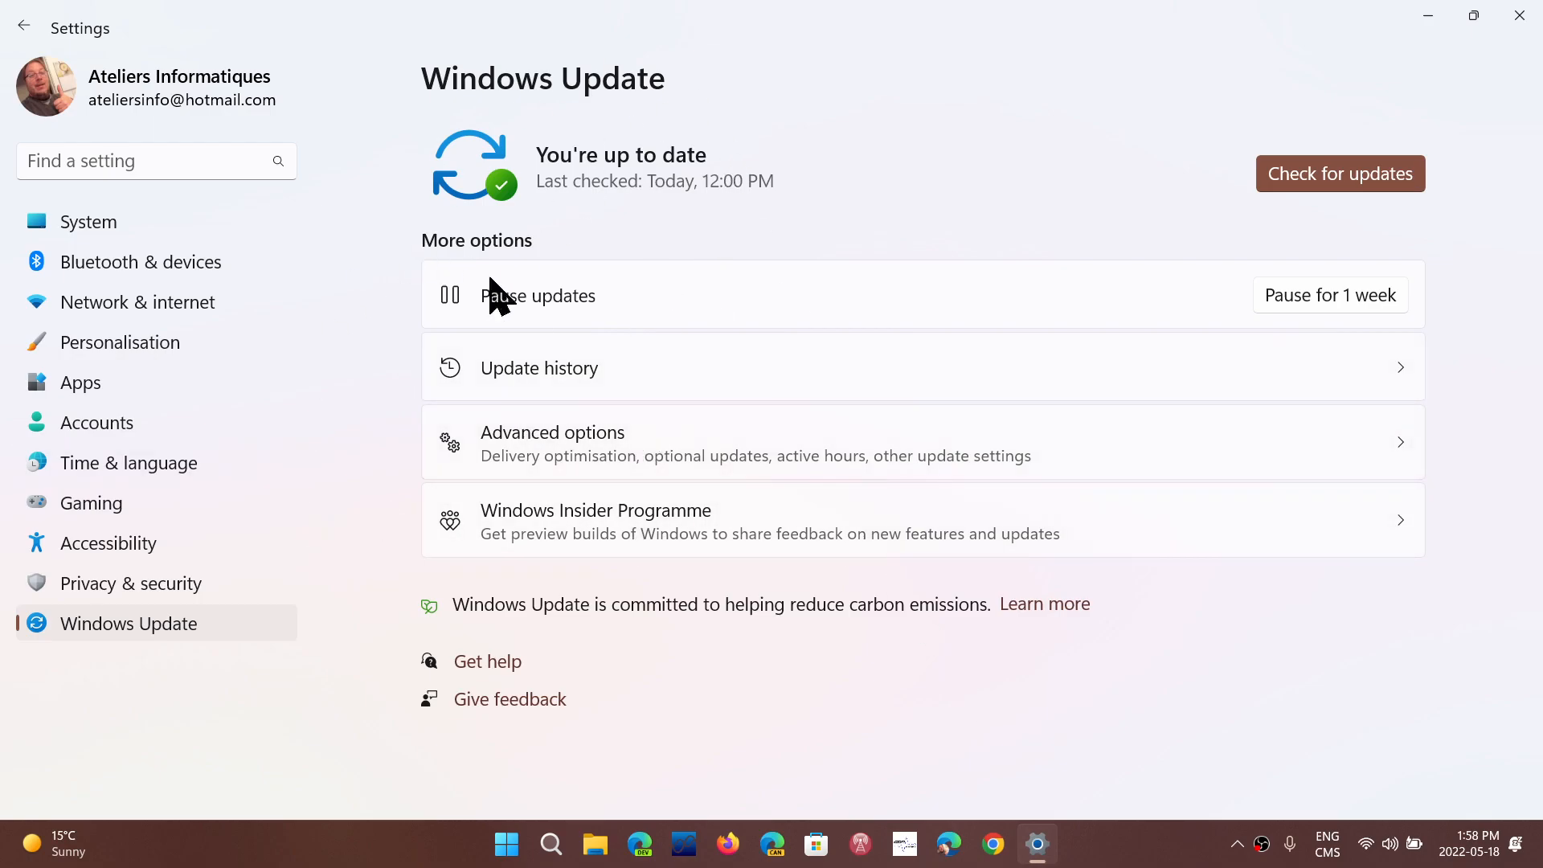
pyautogui.moveTo(1518, 15)
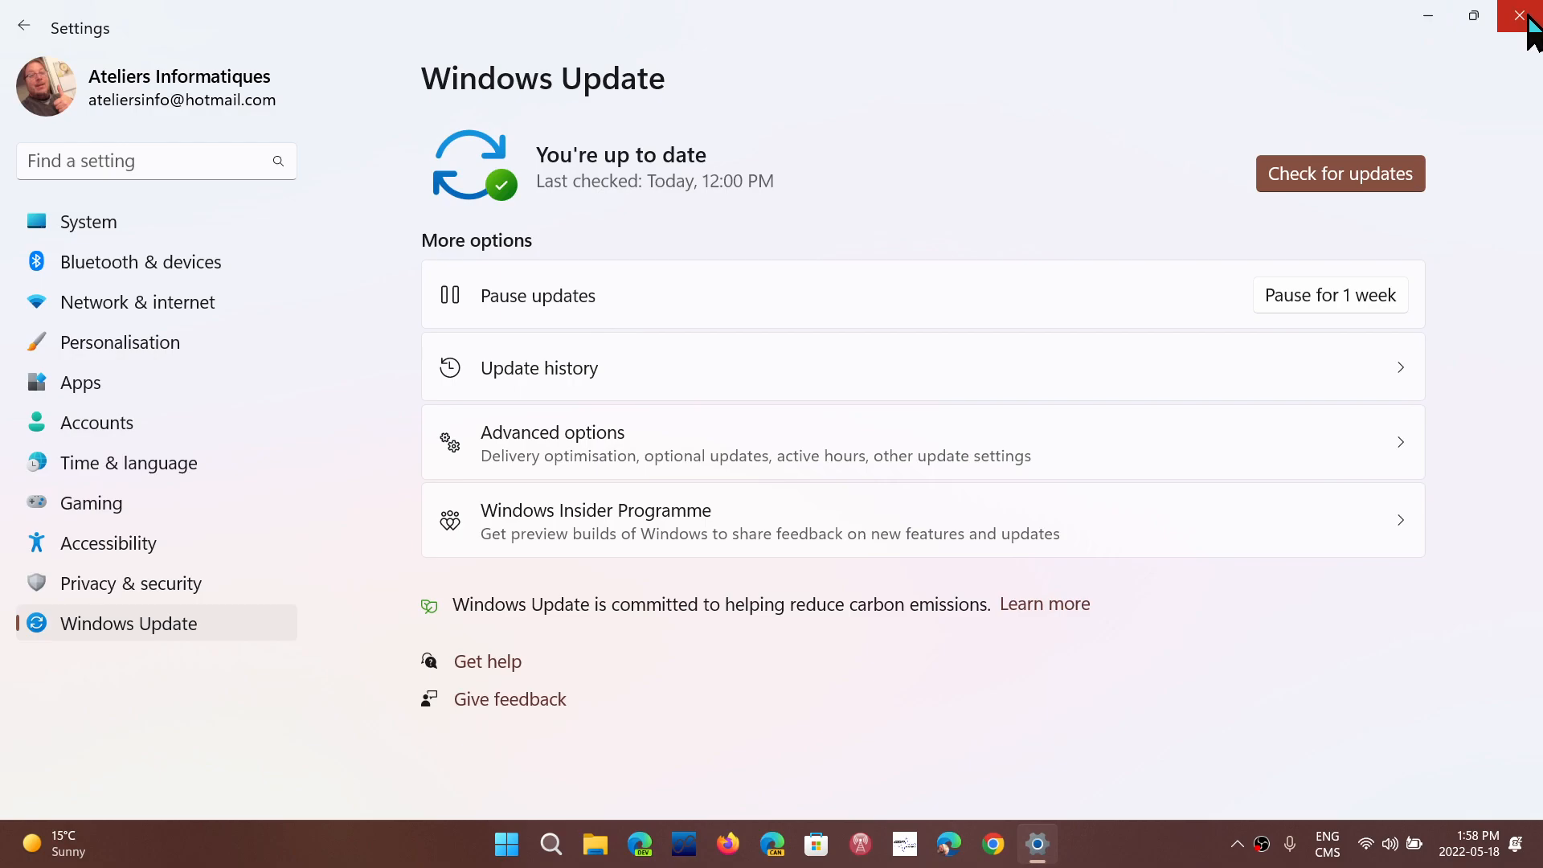
# Step: Close Settings, inspect drivers in Device Manager, then close Device Manager
pyautogui.click(1517, 14)
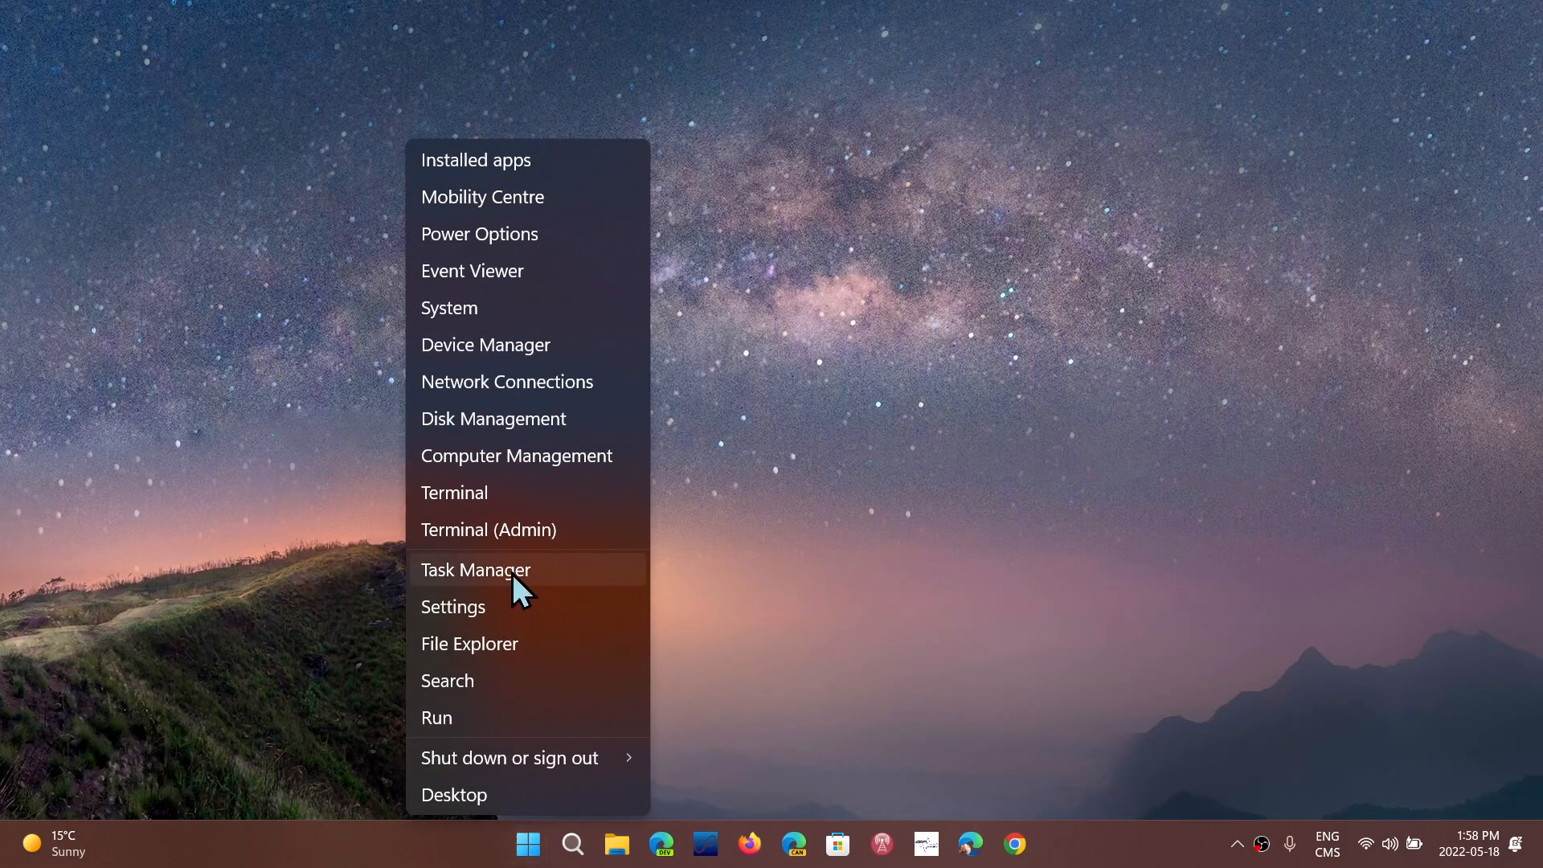
pyautogui.click(475, 570)
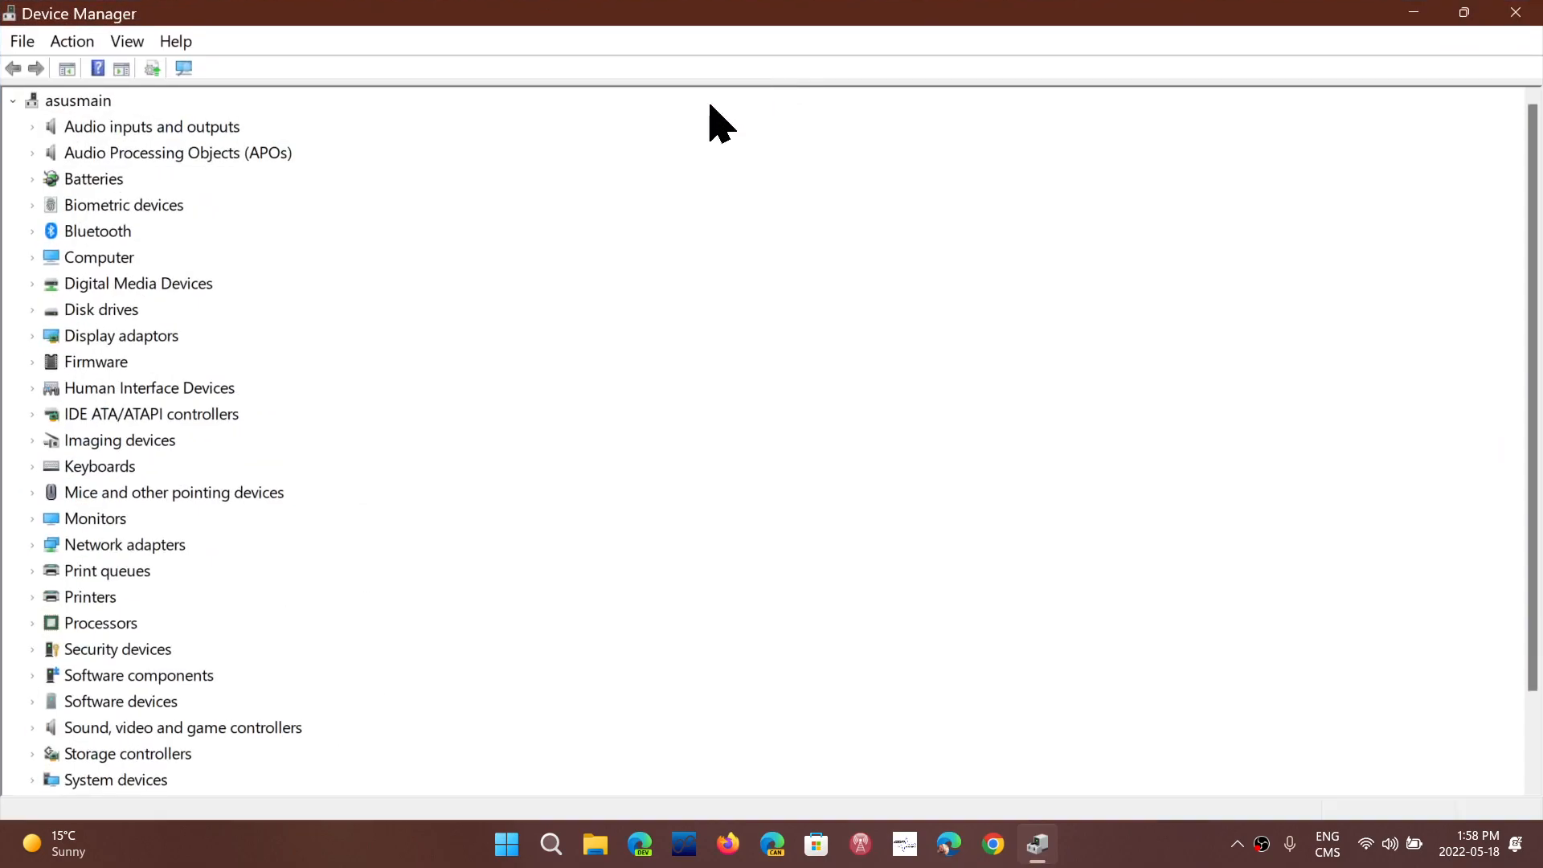
pyautogui.moveTo(82, 306)
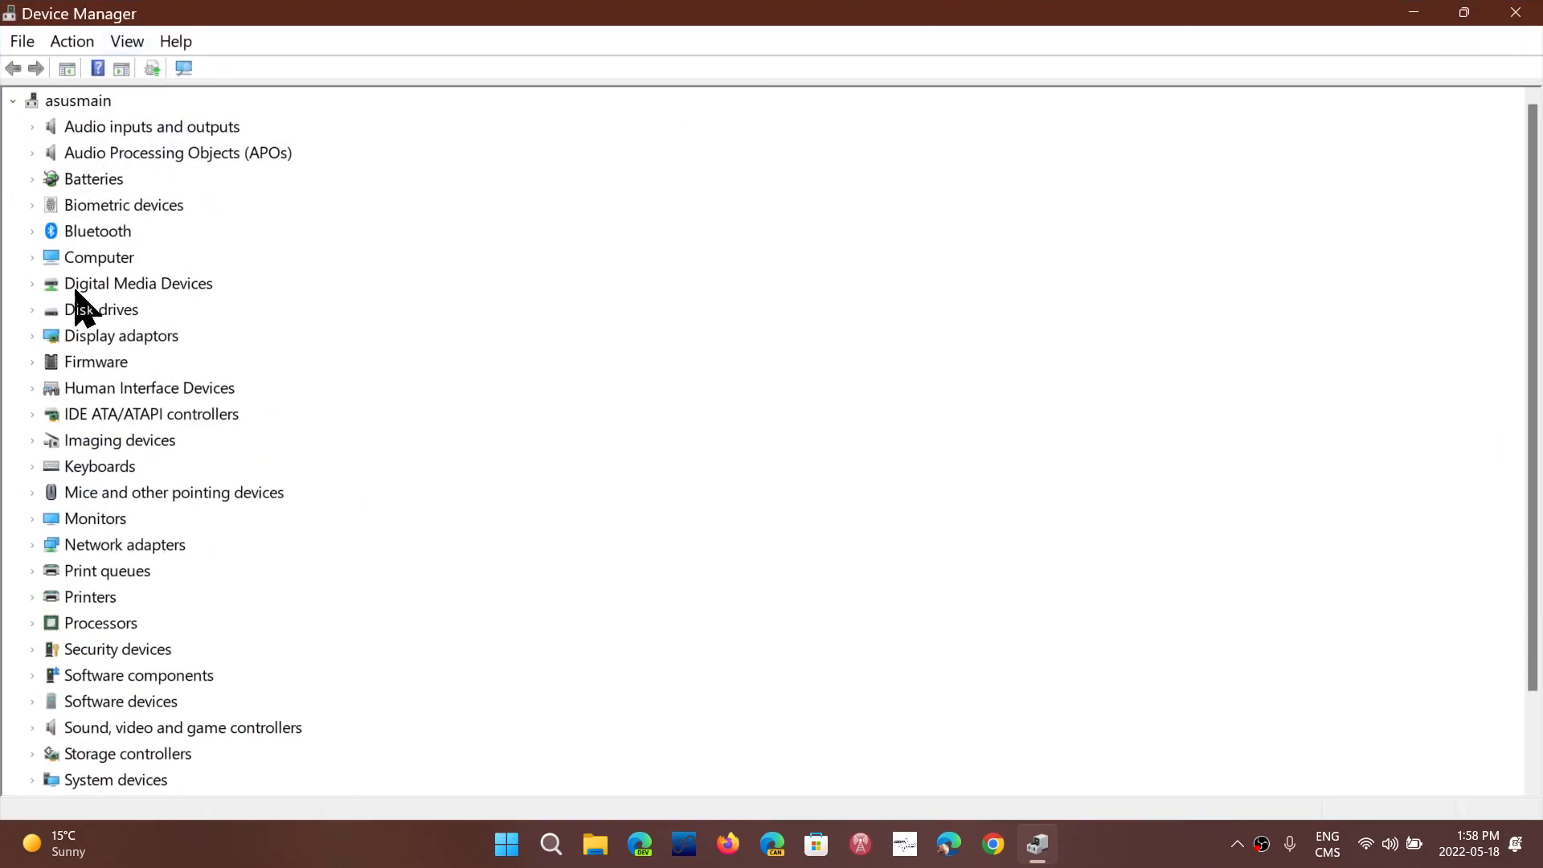
pyautogui.moveTo(1516, 26)
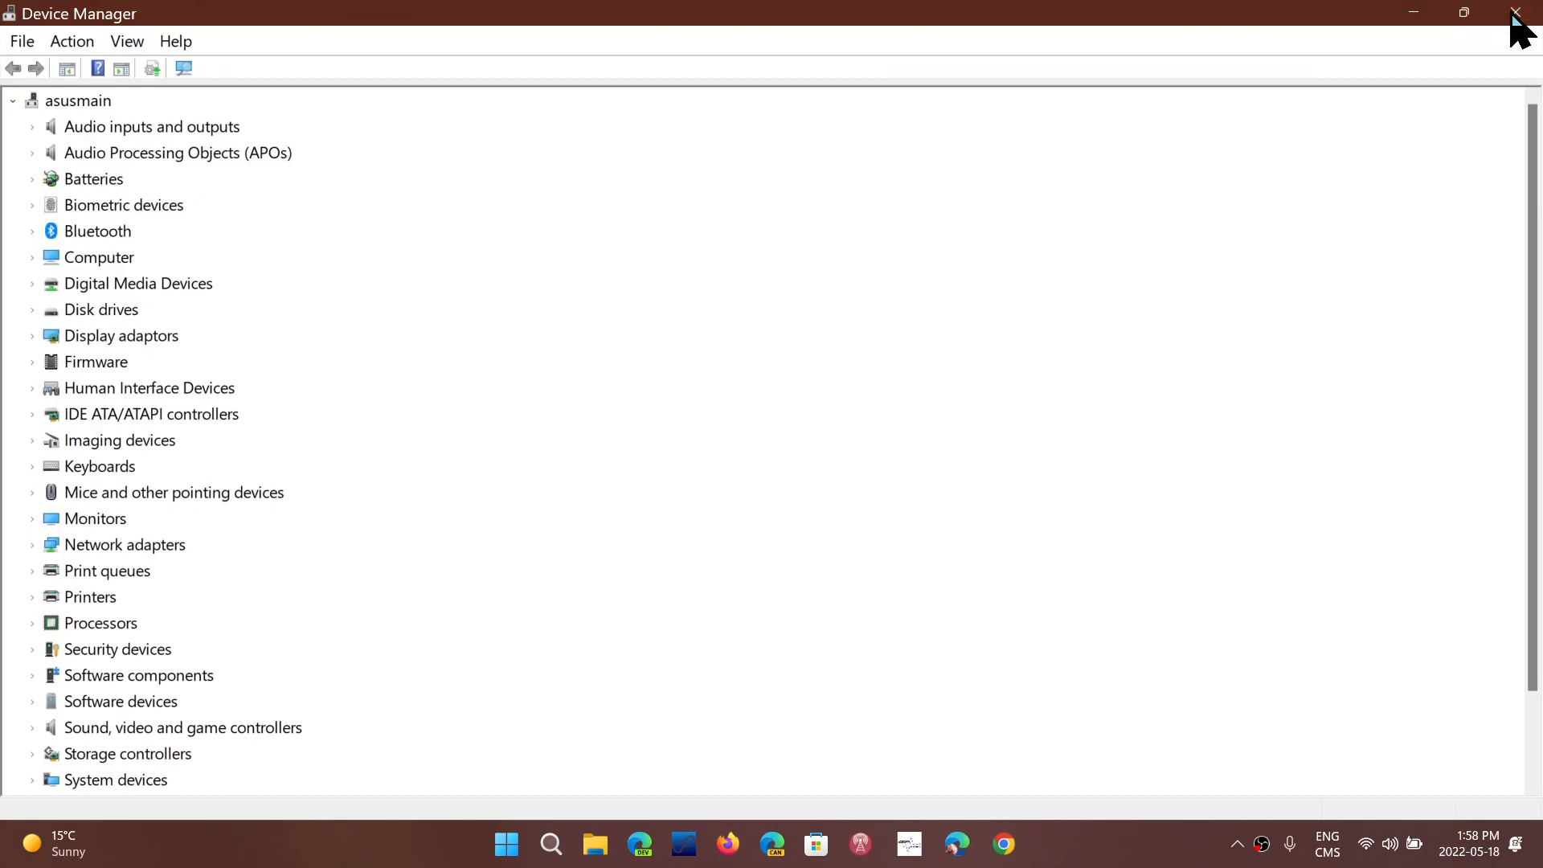
pyautogui.click(1512, 12)
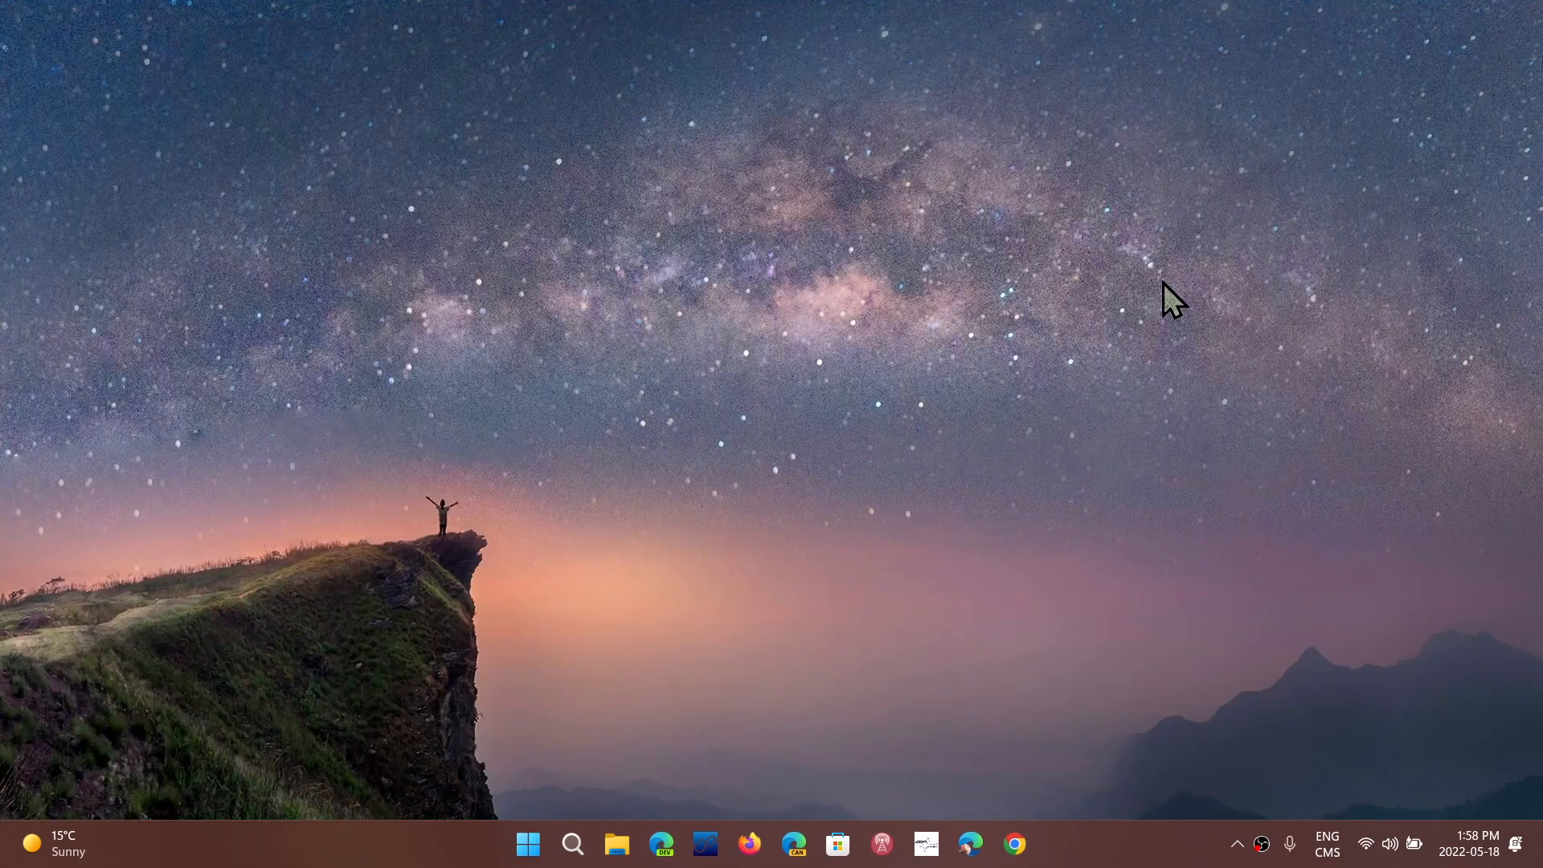